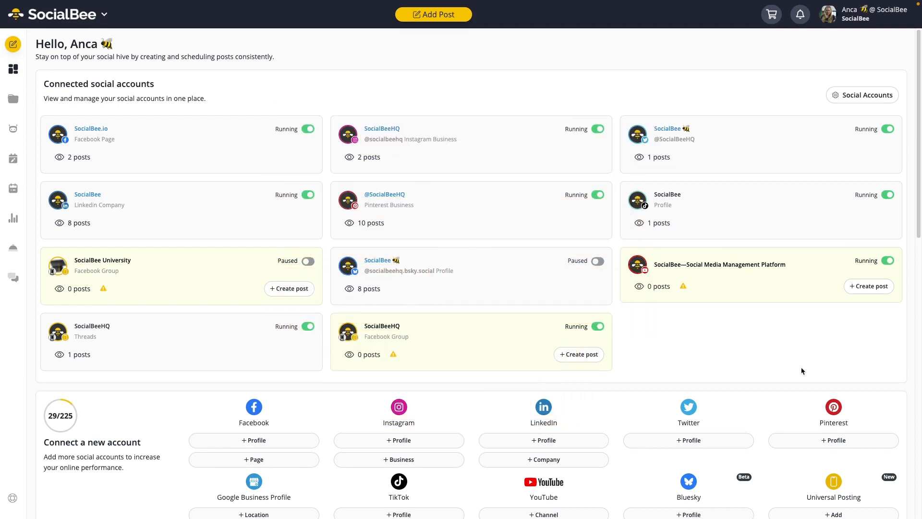
pyautogui.moveTo(837, 468)
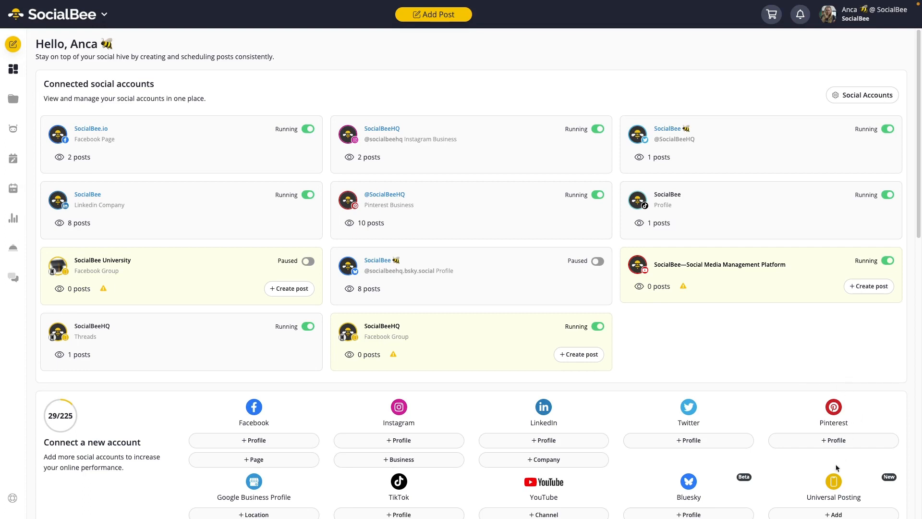
pyautogui.moveTo(832, 471)
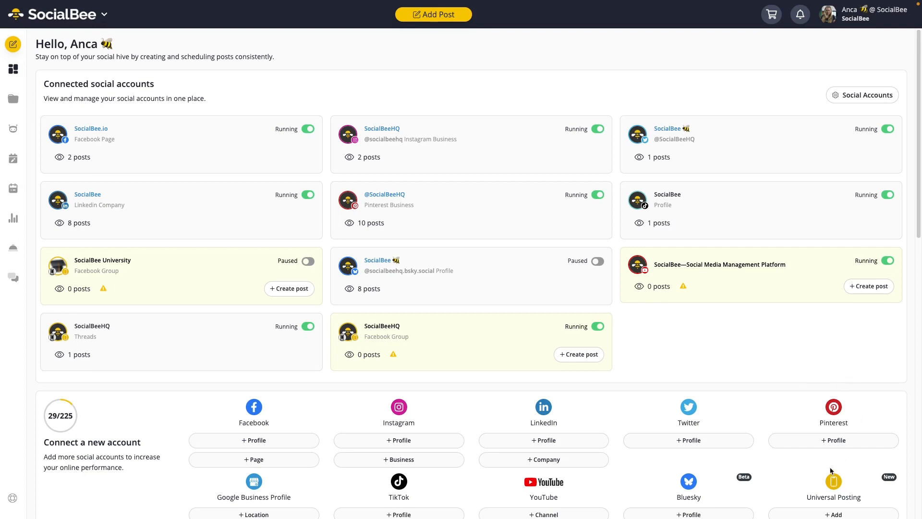
# Connect a Universal Posting account named SocialBeeHQ on the WhatsApp network, bringing the total to 30 of 225.
pyautogui.scroll(-3)
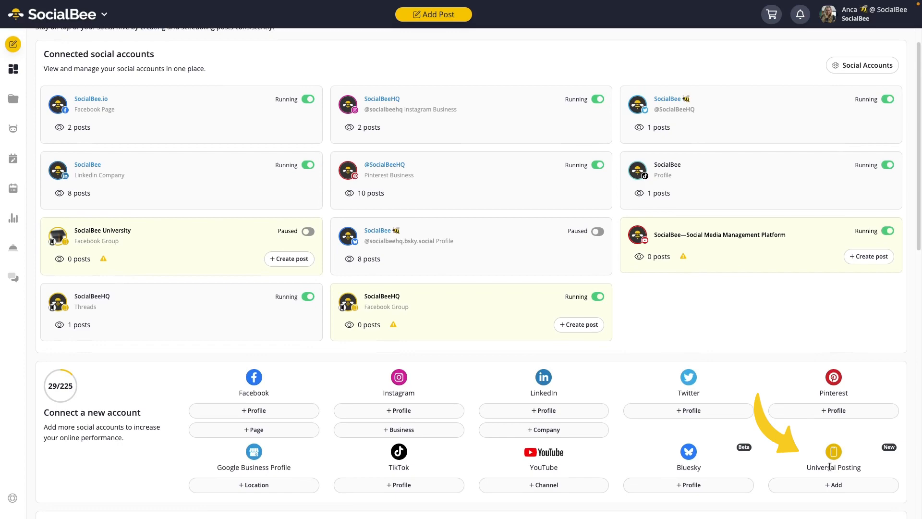
pyautogui.moveTo(833, 432)
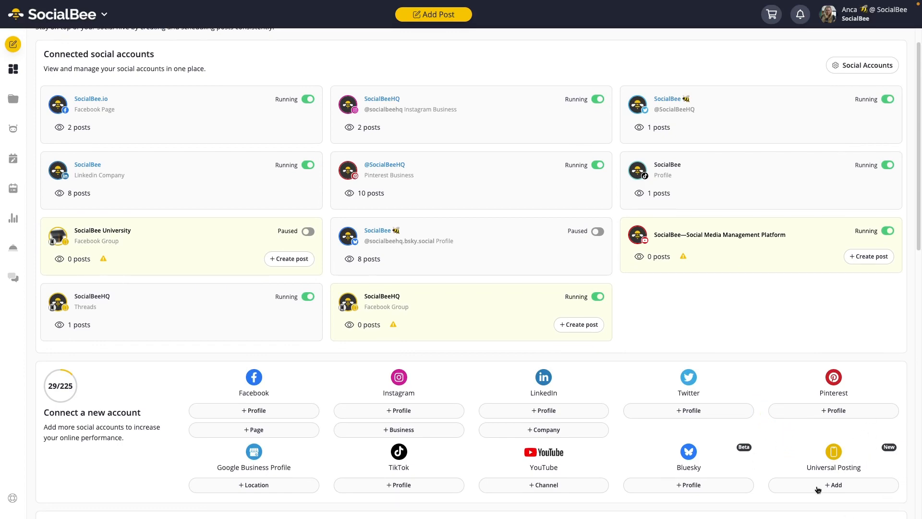
pyautogui.click(833, 484)
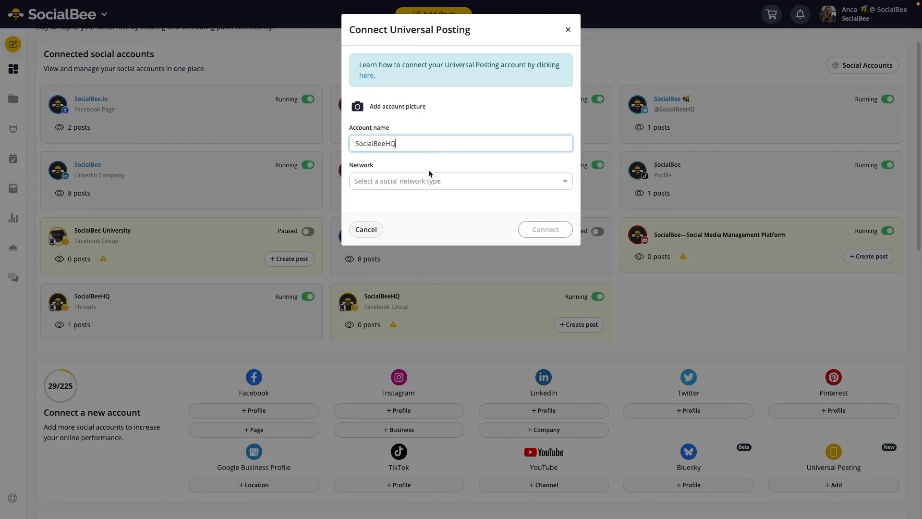
pyautogui.click(460, 180)
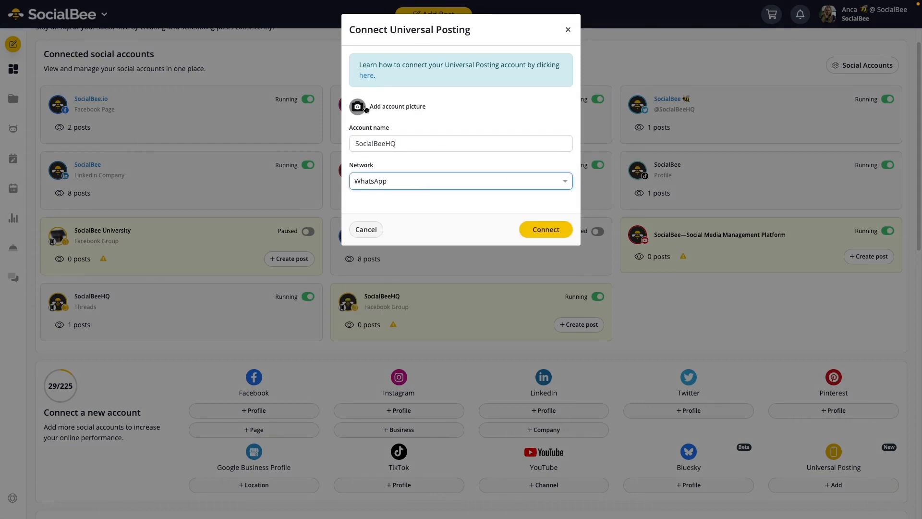
pyautogui.click(545, 230)
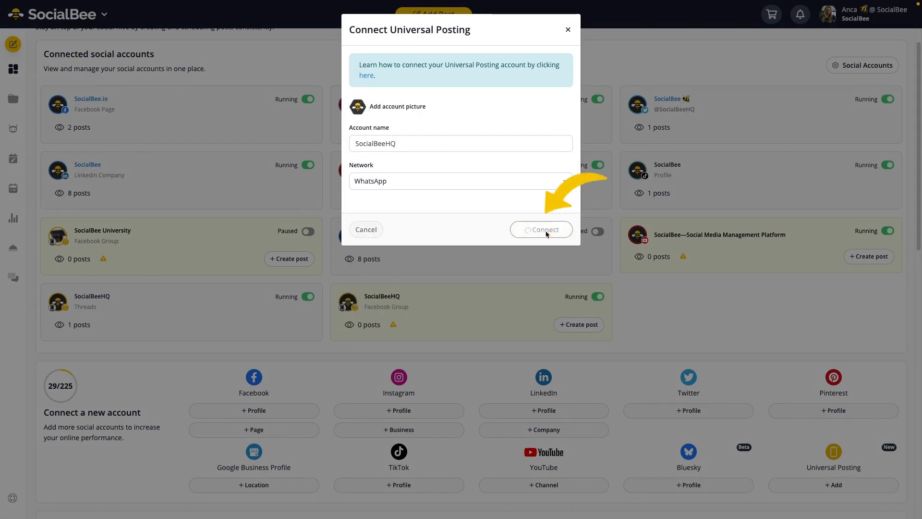
pyautogui.click(541, 229)
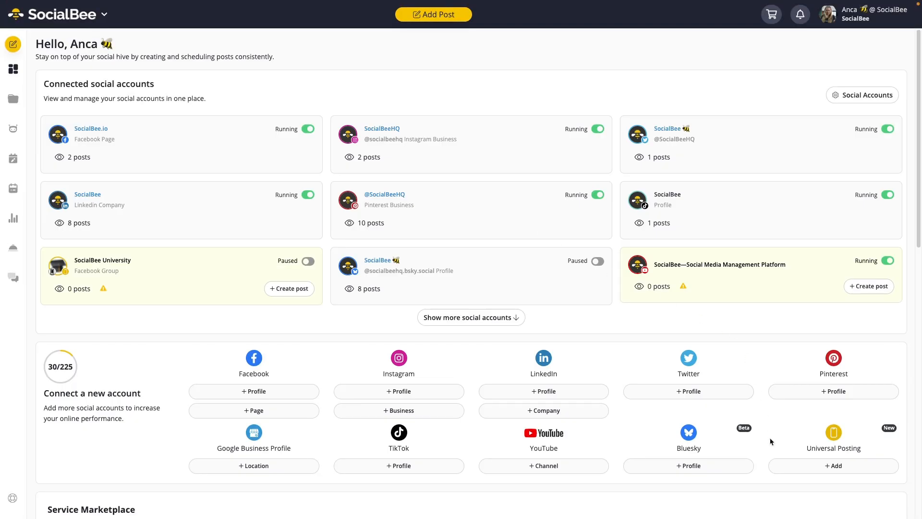
pyautogui.click(833, 465)
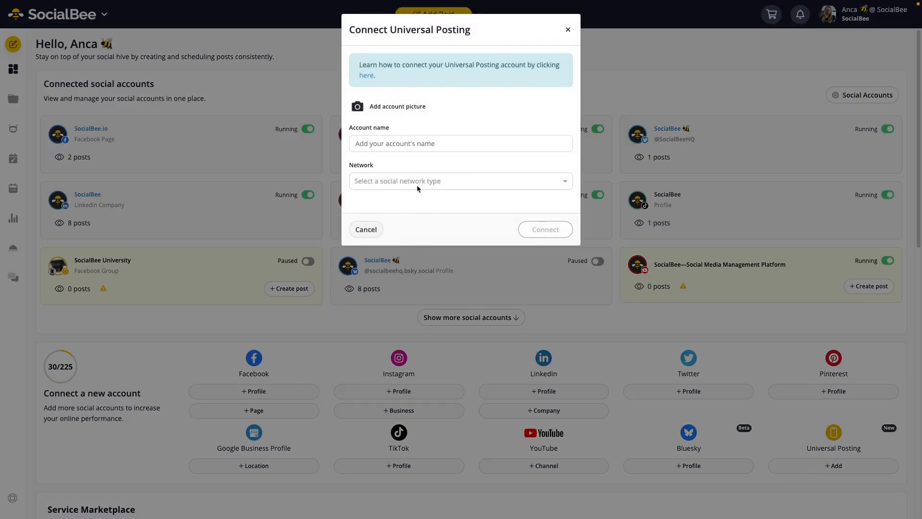
pyautogui.click(460, 180)
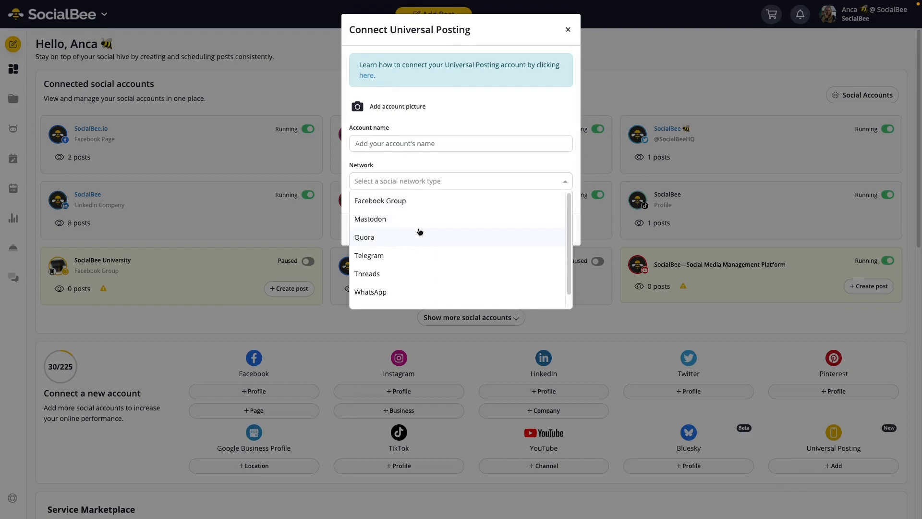
pyautogui.scroll(-3)
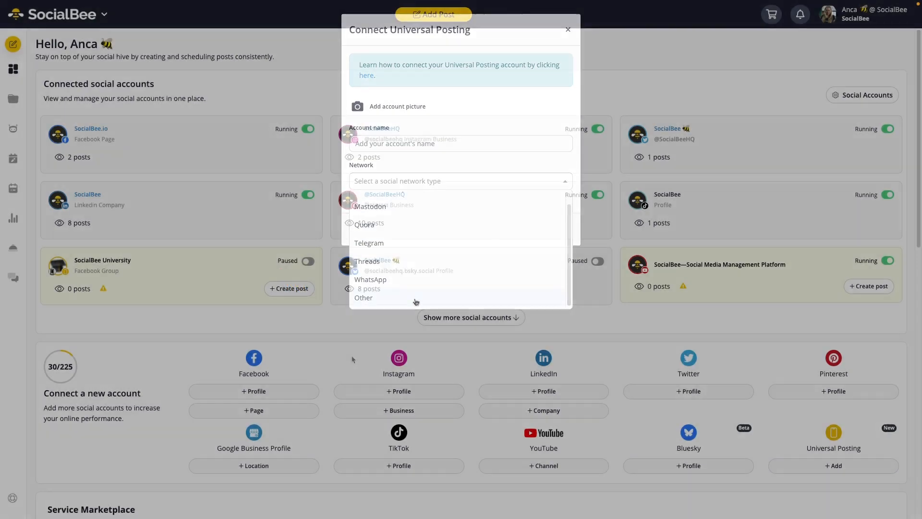
pyautogui.click(567, 29)
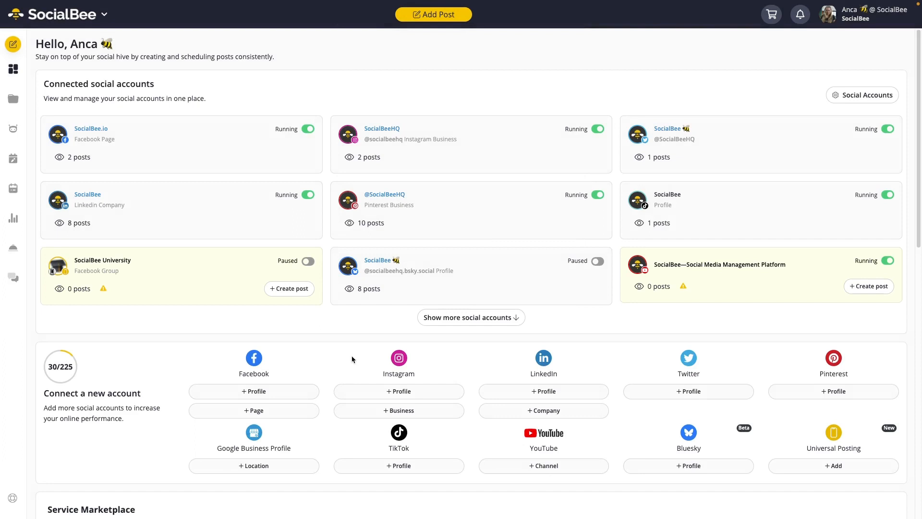
pyautogui.moveTo(420, 38)
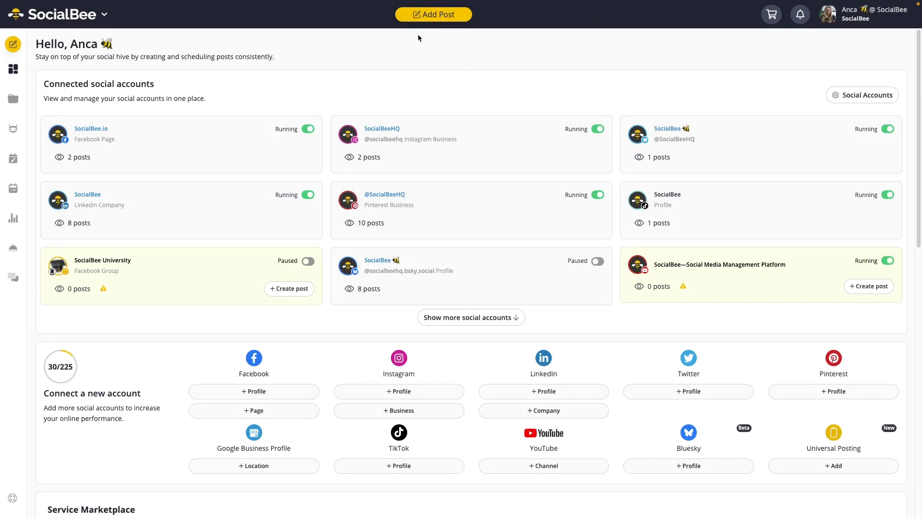
pyautogui.moveTo(433, 14)
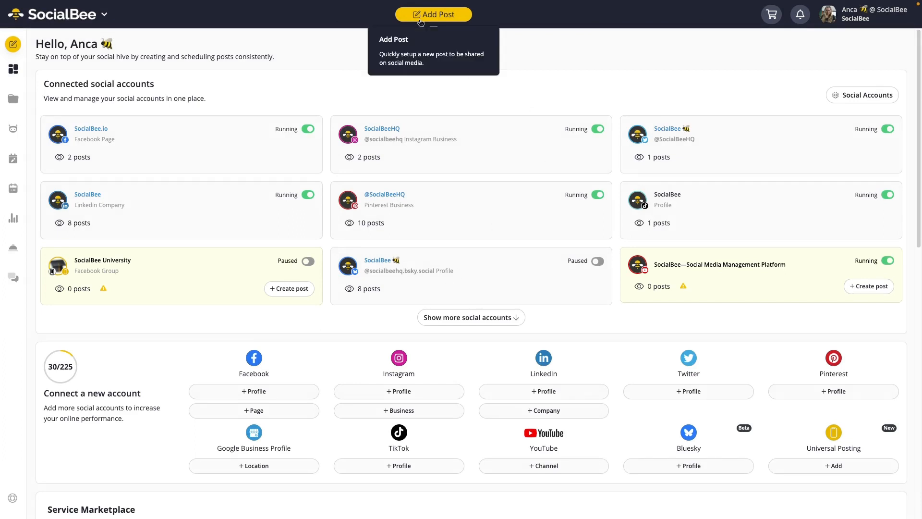
# Draft a new post for the SocialBeeHQ Universal Posting profile with the monotasking message and an image.
pyautogui.click(433, 15)
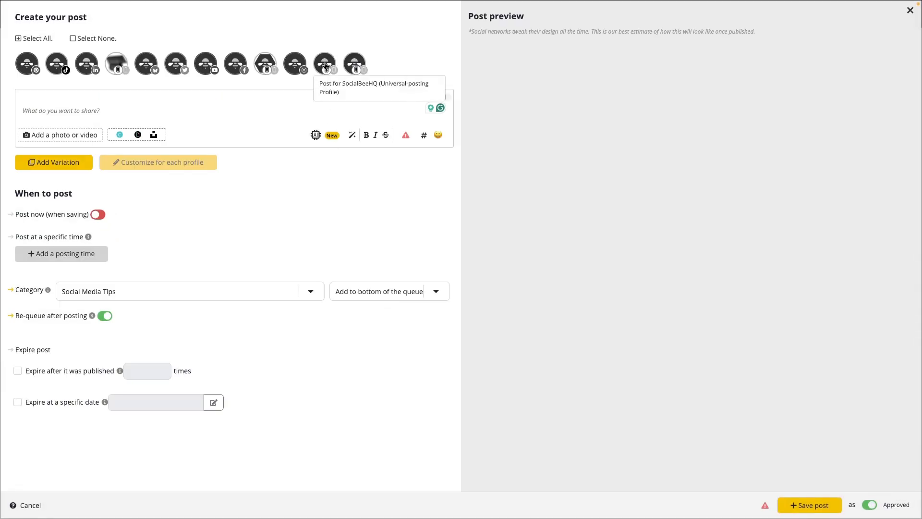
pyautogui.click(323, 63)
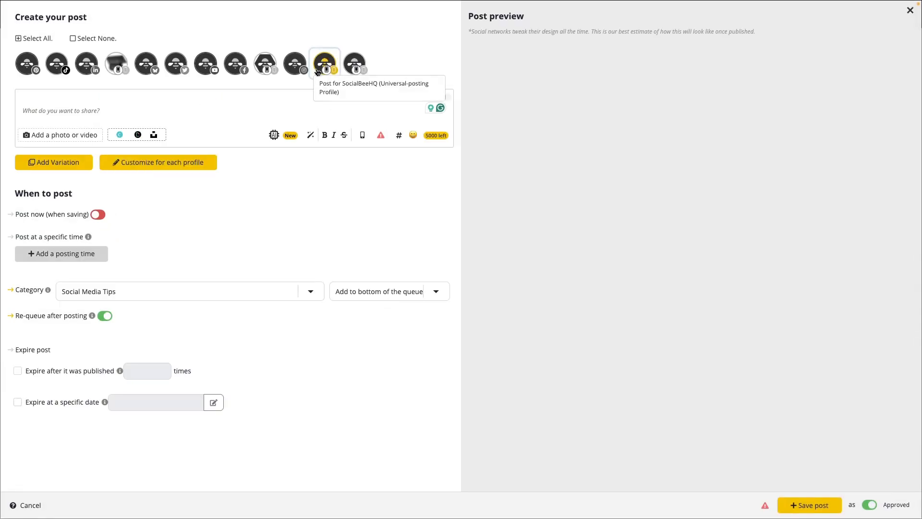
pyautogui.click(323, 64)
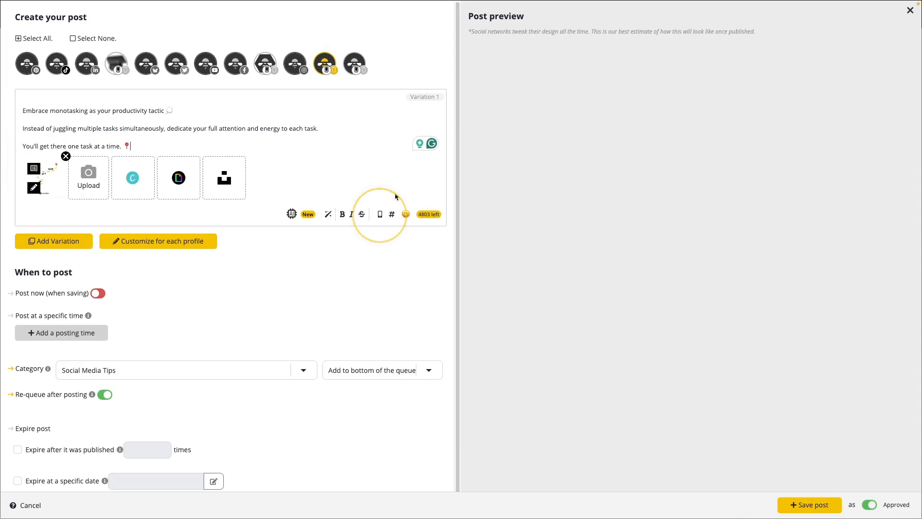
pyautogui.moveTo(357, 223)
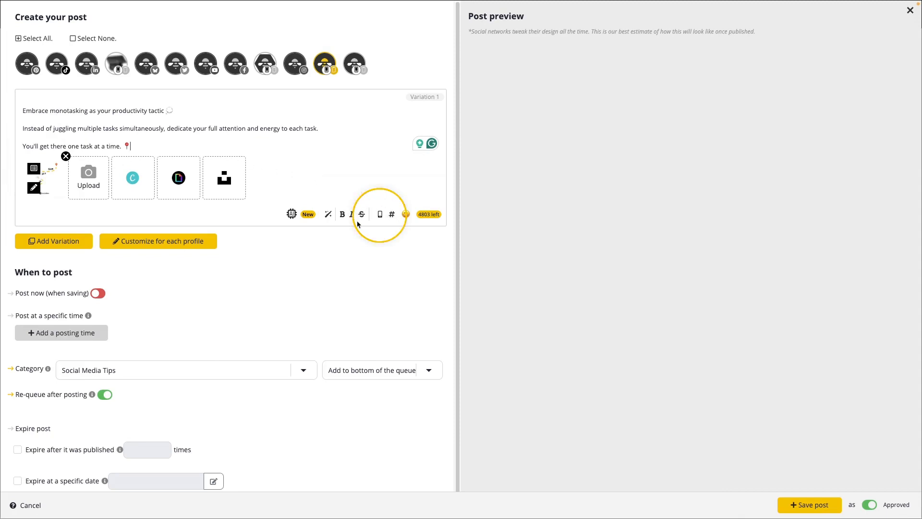
pyautogui.moveTo(381, 213)
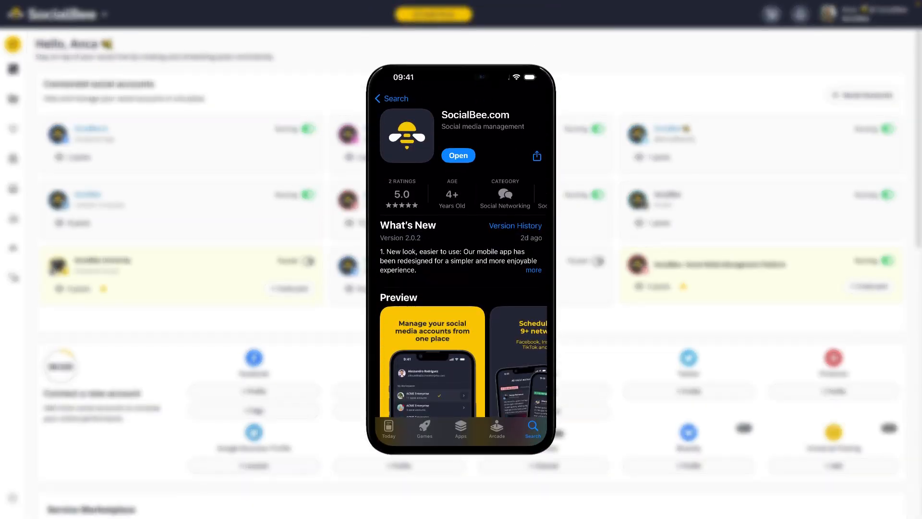
# Launch the installed SocialBee mobile app and begin signing in on the email field.
pyautogui.click(459, 155)
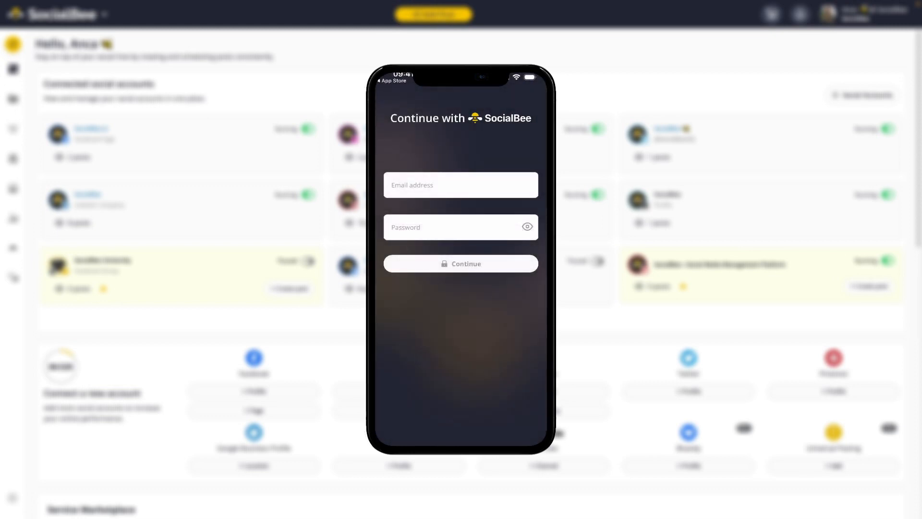
pyautogui.click(460, 185)
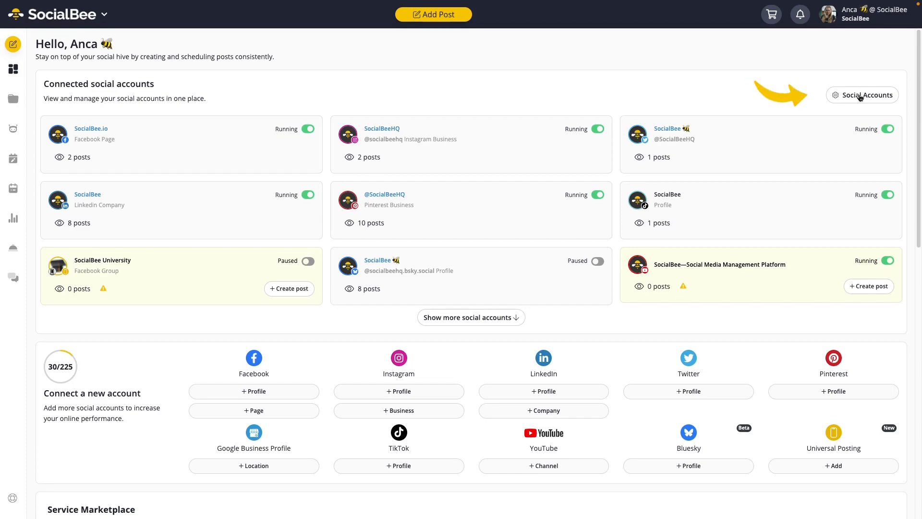
# Show the Social Accounts list with SocialBeeHQ WhatsApp and the Download Mobile Reminders App dialog.
pyautogui.click(866, 95)
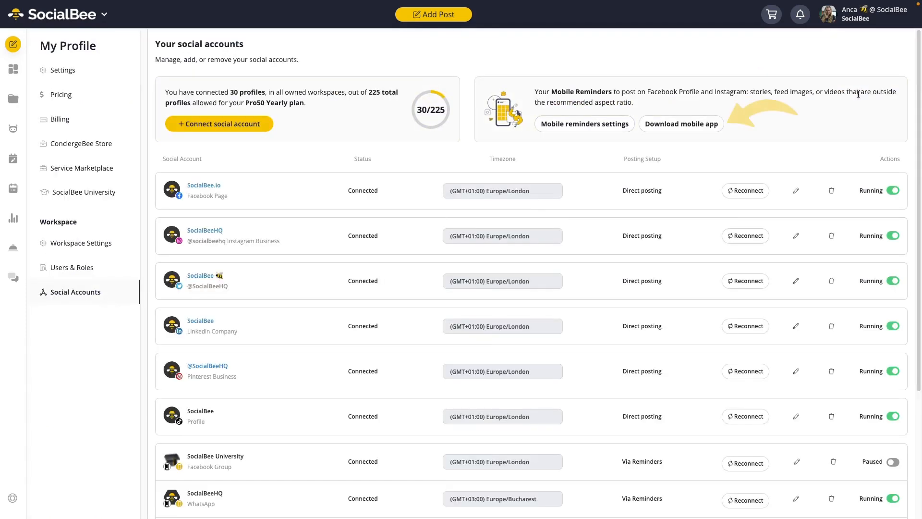
pyautogui.moveTo(681, 124)
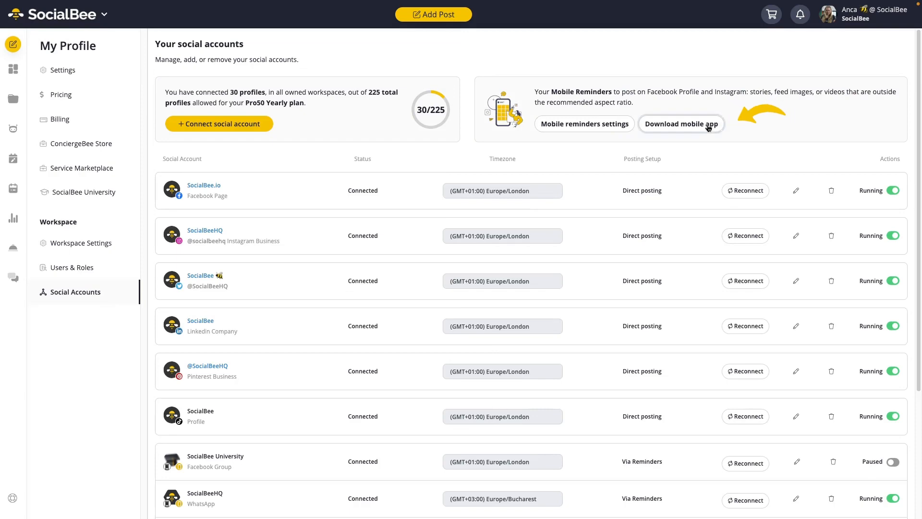
pyautogui.click(680, 124)
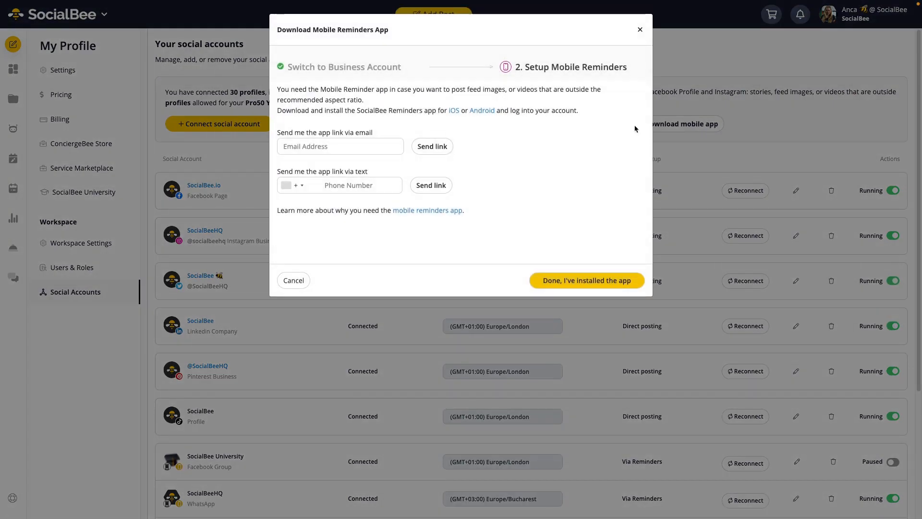
pyautogui.moveTo(488, 121)
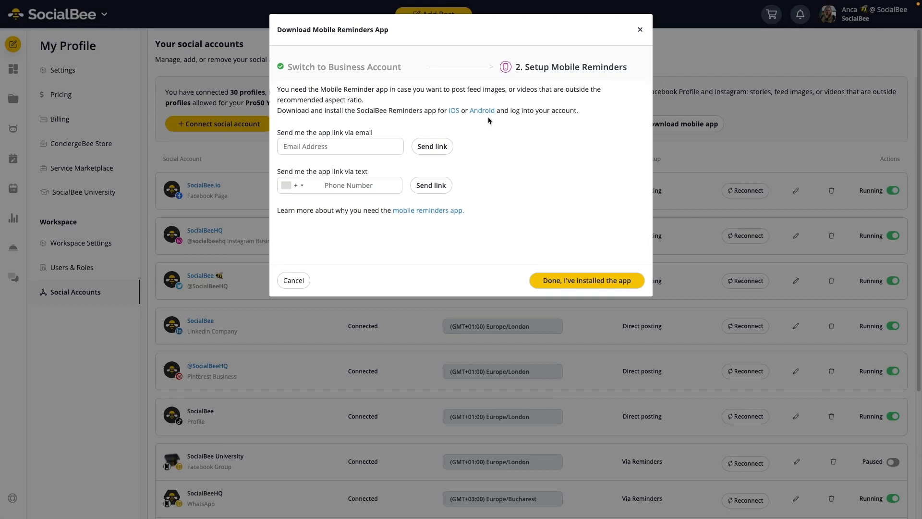
pyautogui.click(586, 280)
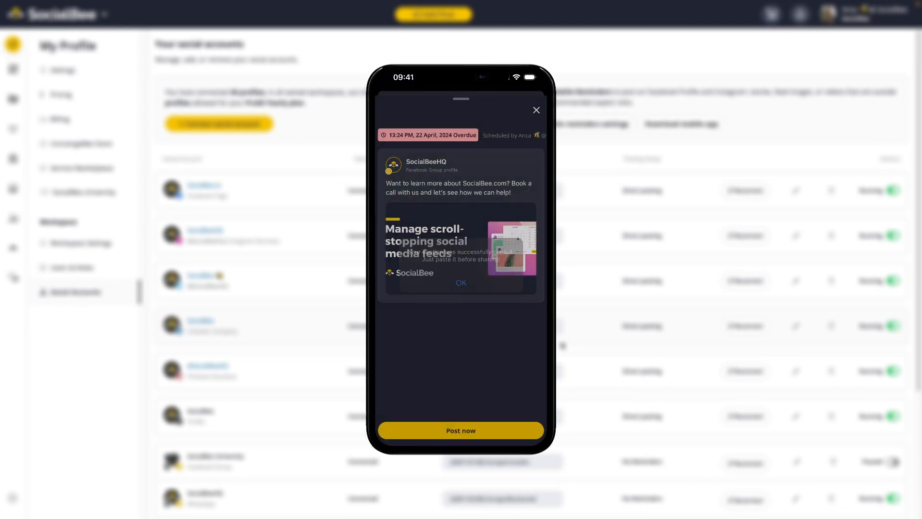
# Post the overdue reminder now and paste its message and image into a new SocialBee.com group post.
pyautogui.click(460, 282)
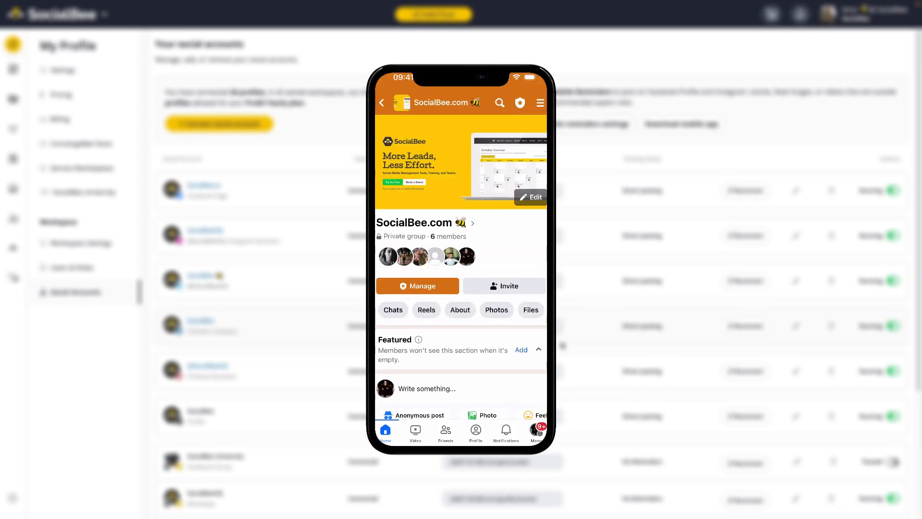
pyautogui.click(427, 388)
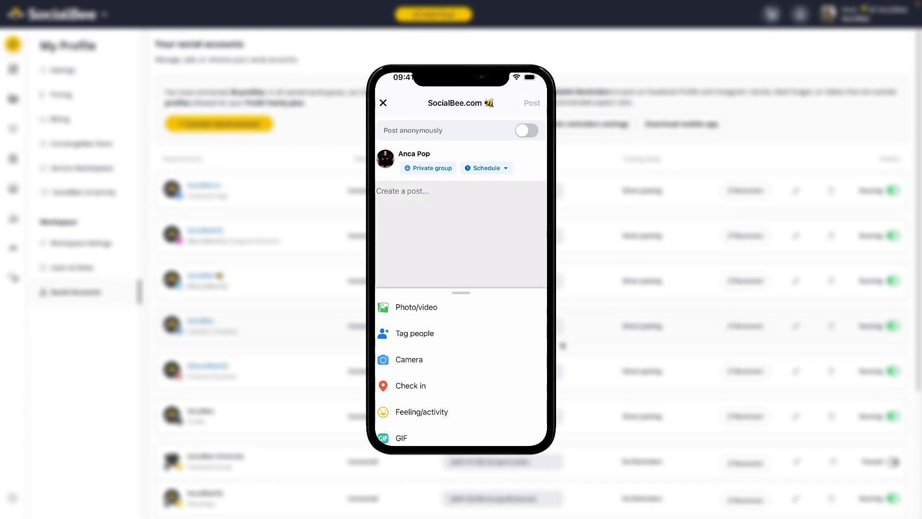
pyautogui.click(461, 190)
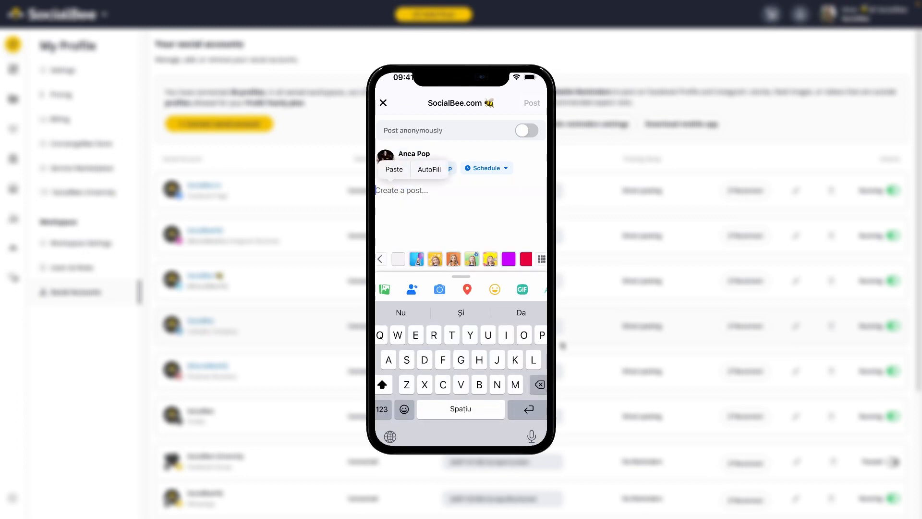
pyautogui.click(394, 169)
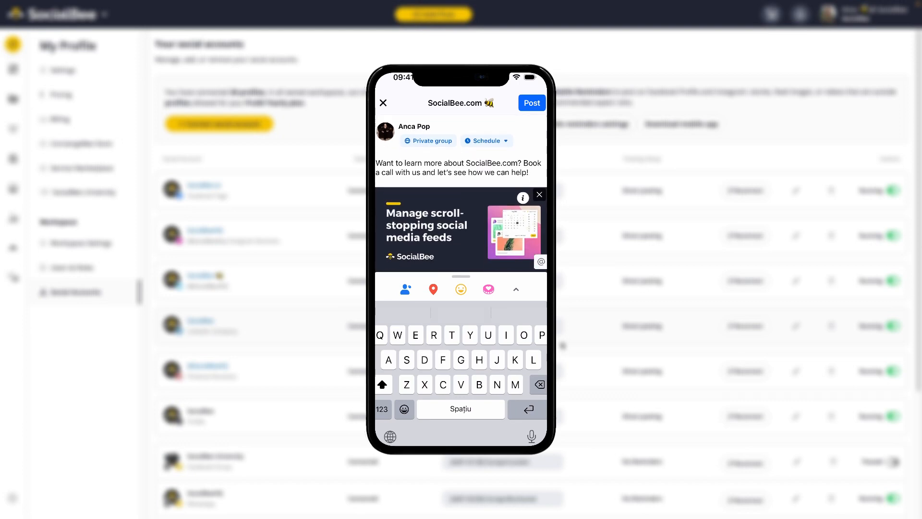